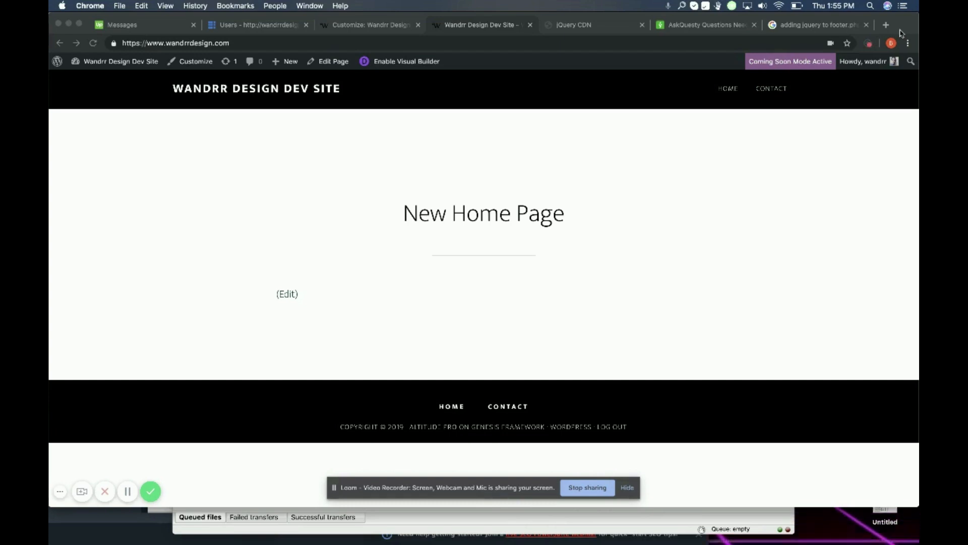
# Step: Bring up Chrome's context menu on an empty area of the Wandrr home page
pyautogui.rightClick(642, 148)
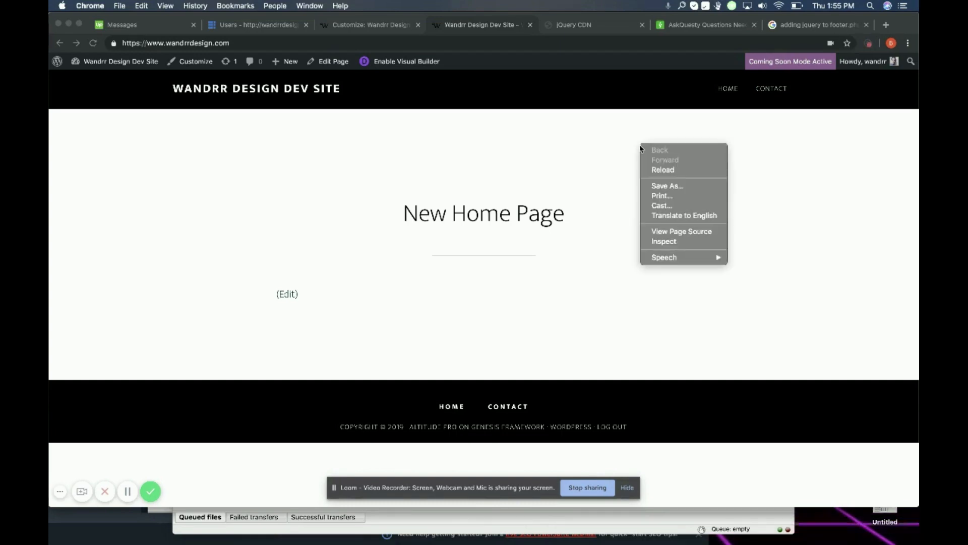
# Step: View the home page's source and search it for "jquery" to find existing loads
pyautogui.click(681, 231)
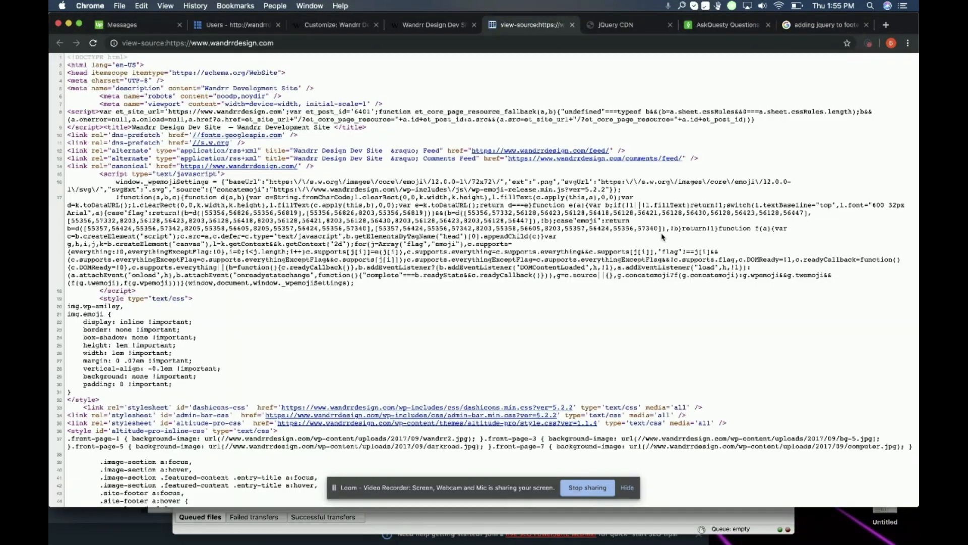
pyautogui.press('cmd+f')
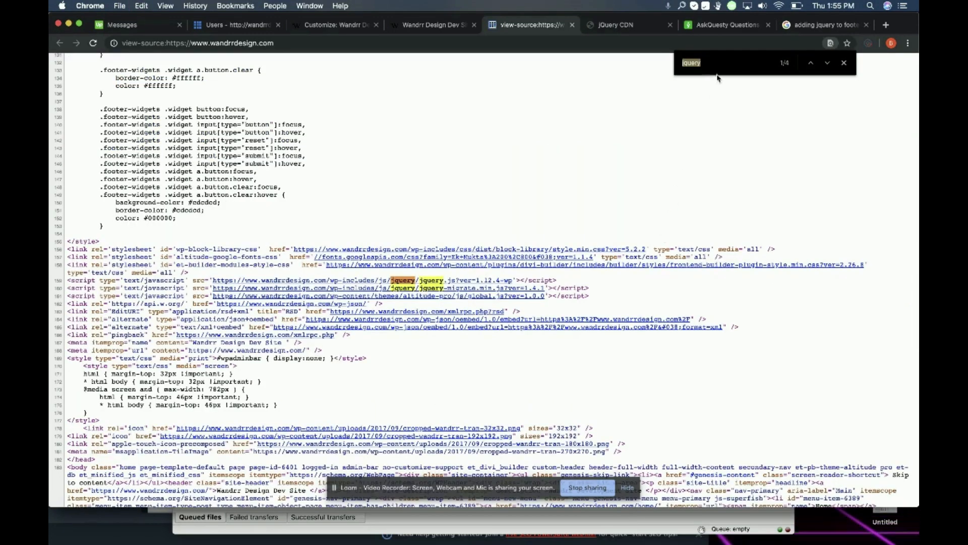
pyautogui.moveTo(618, 188)
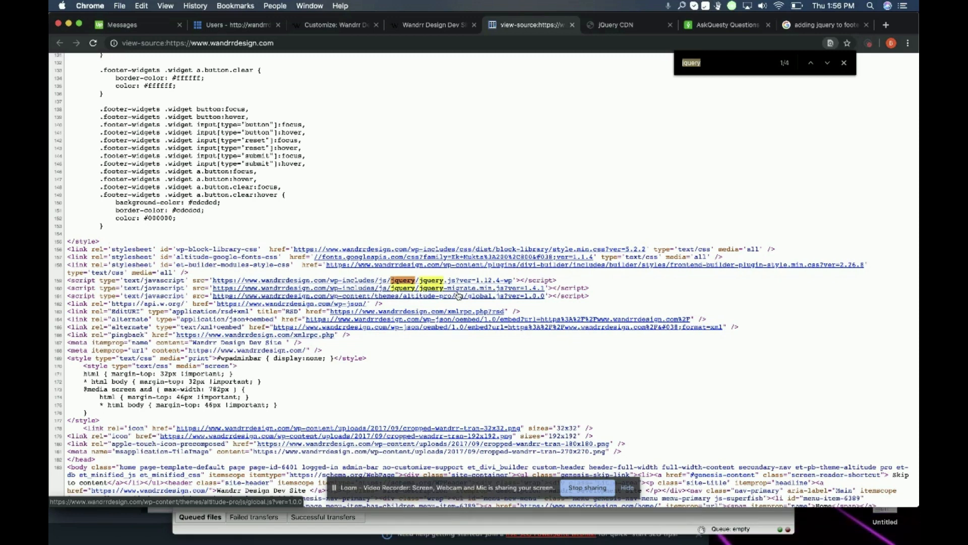
# Step: Close the source tab and review the Latest Stable Versions list on the jQuery CDN page
pyautogui.click(432, 25)
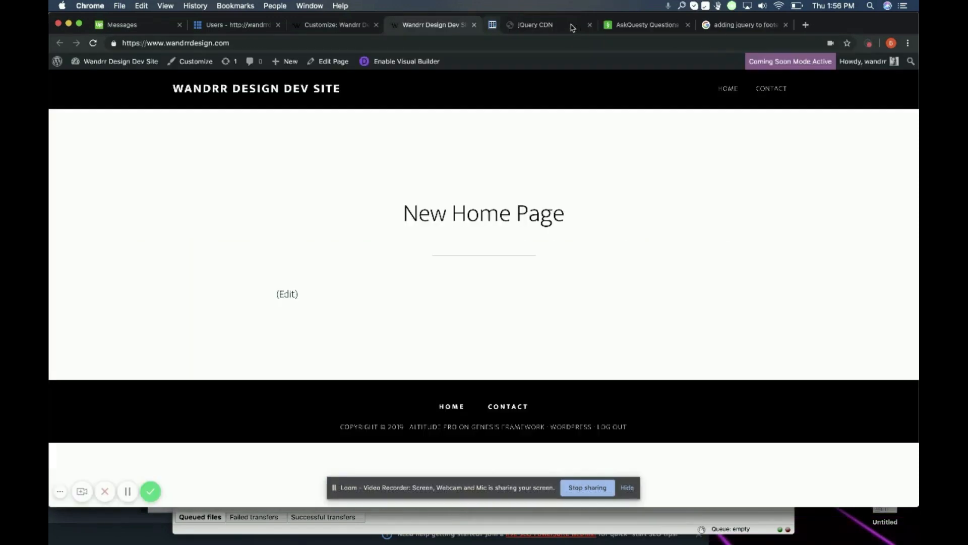
pyautogui.click(537, 25)
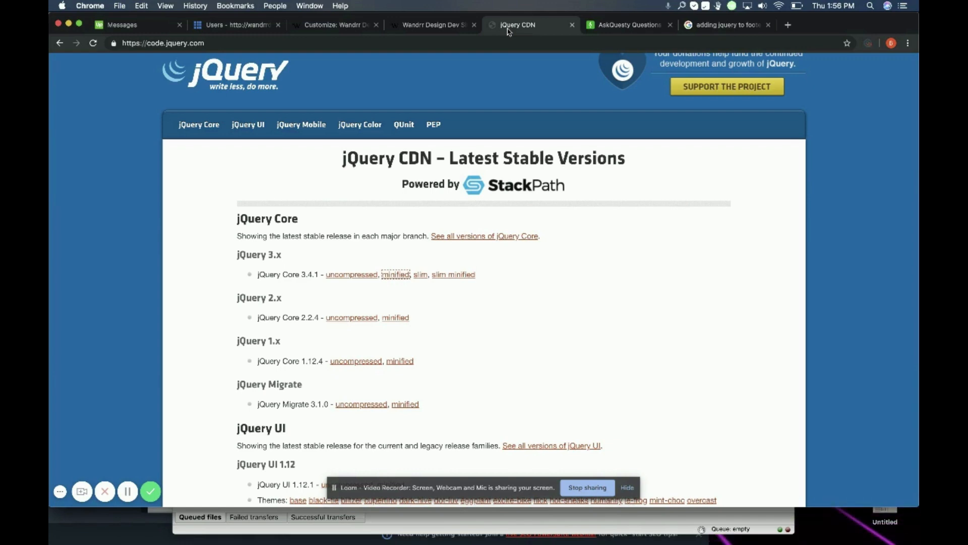
pyautogui.scroll(-3)
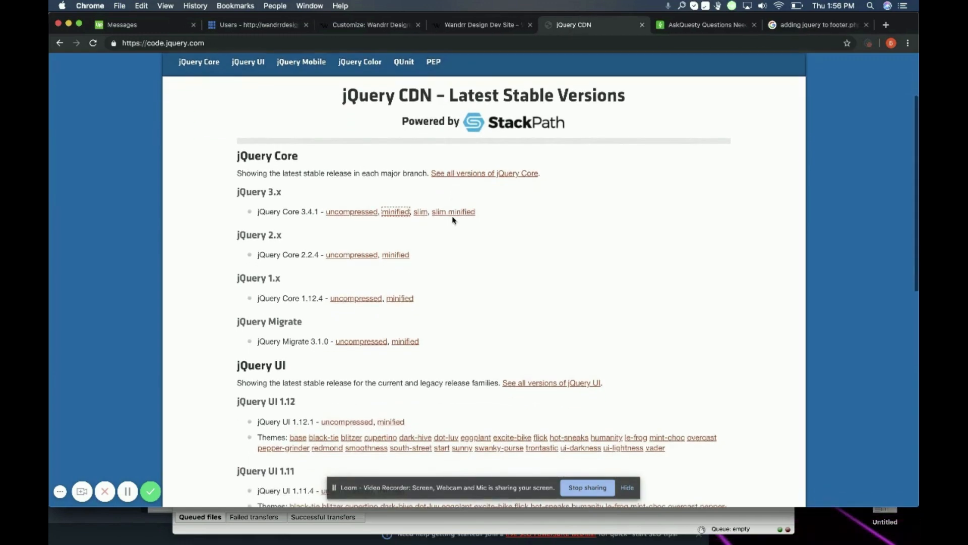
pyautogui.moveTo(296, 287)
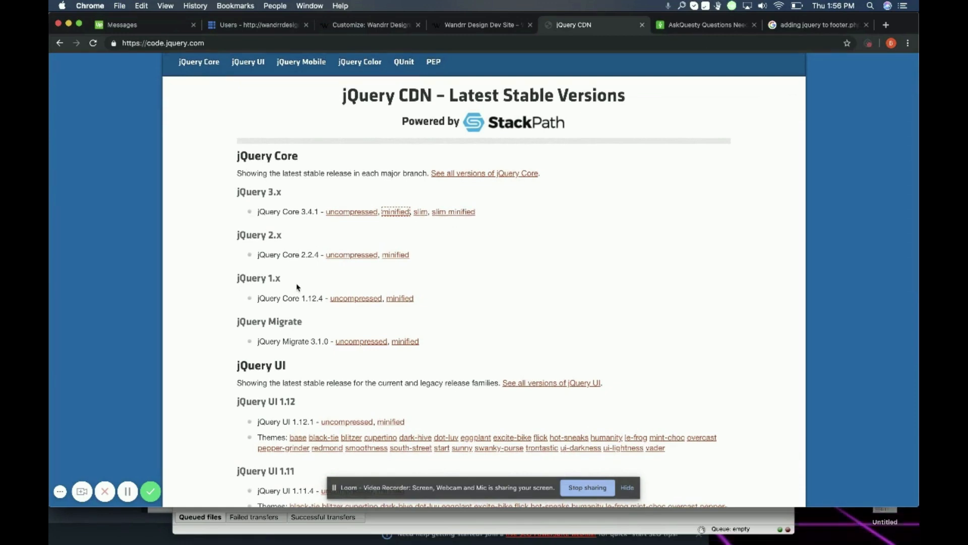
pyautogui.scroll(-3)
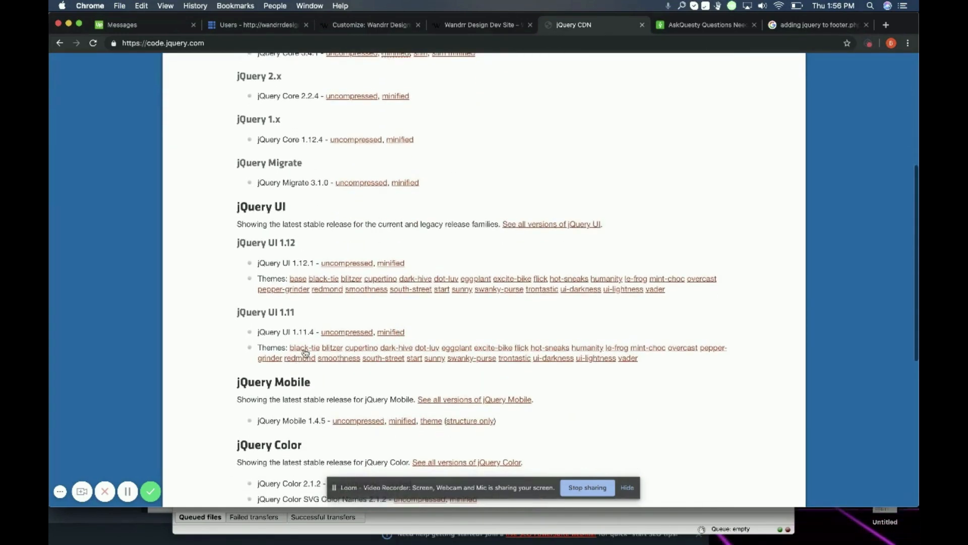
pyautogui.scroll(3)
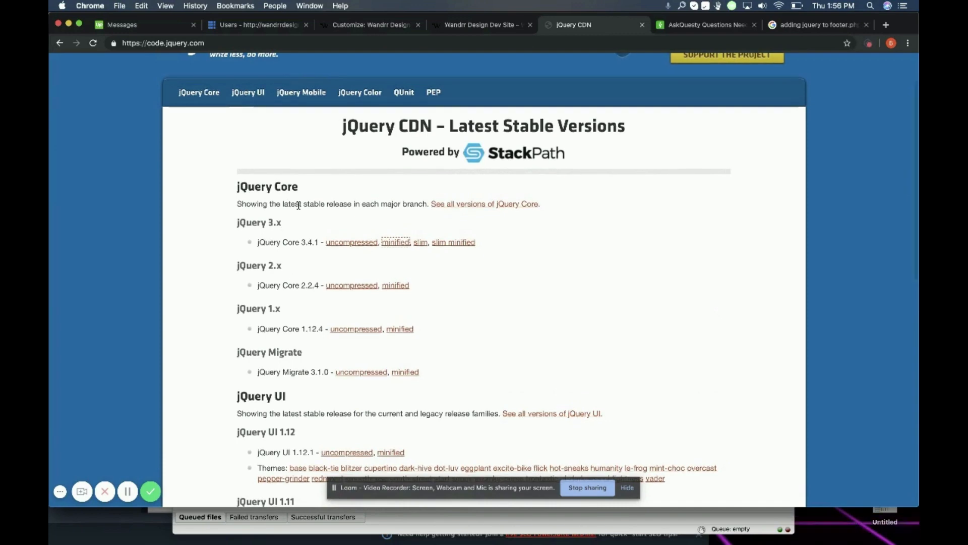
pyautogui.moveTo(256, 218)
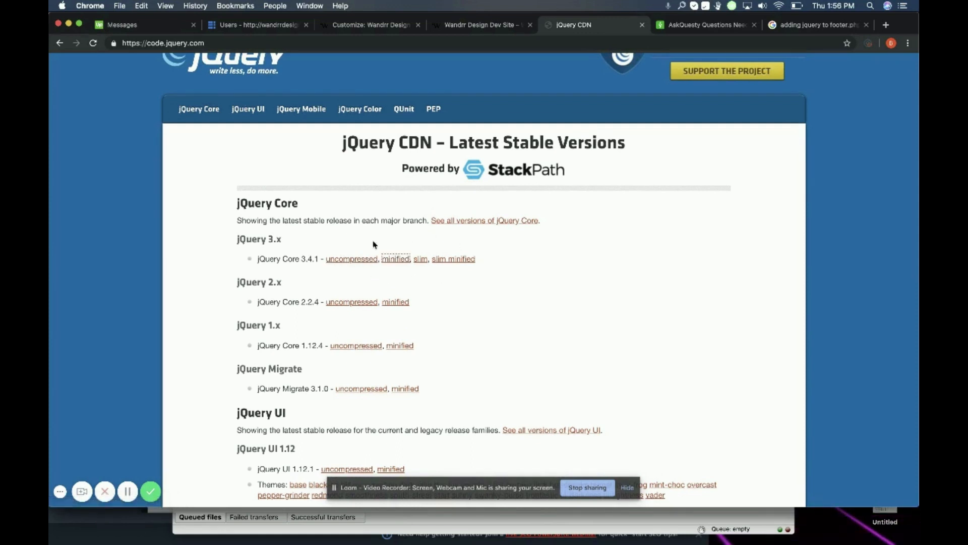
pyautogui.moveTo(424, 238)
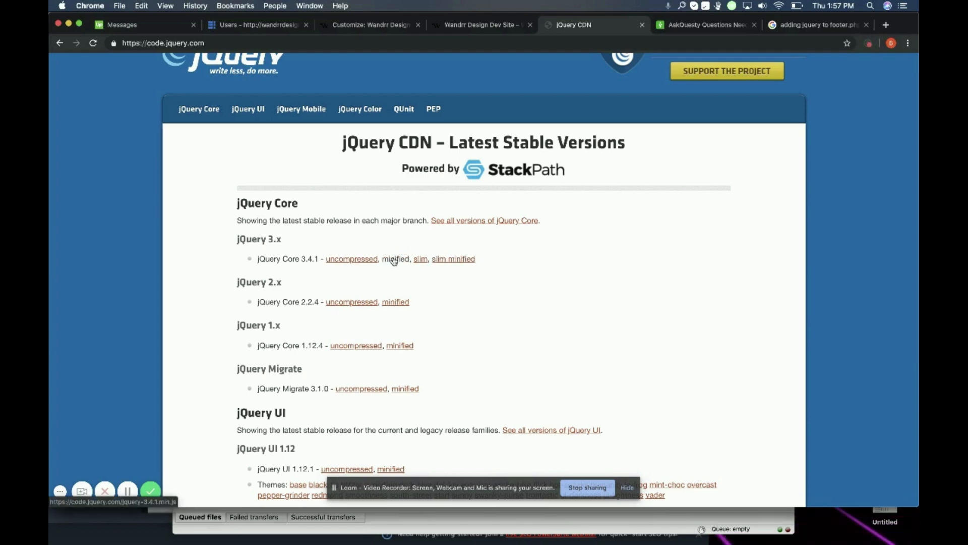
# Step: Copy the minified jQuery Core 3.4.1 script tag and return to the Wandrr site tab
pyautogui.click(395, 258)
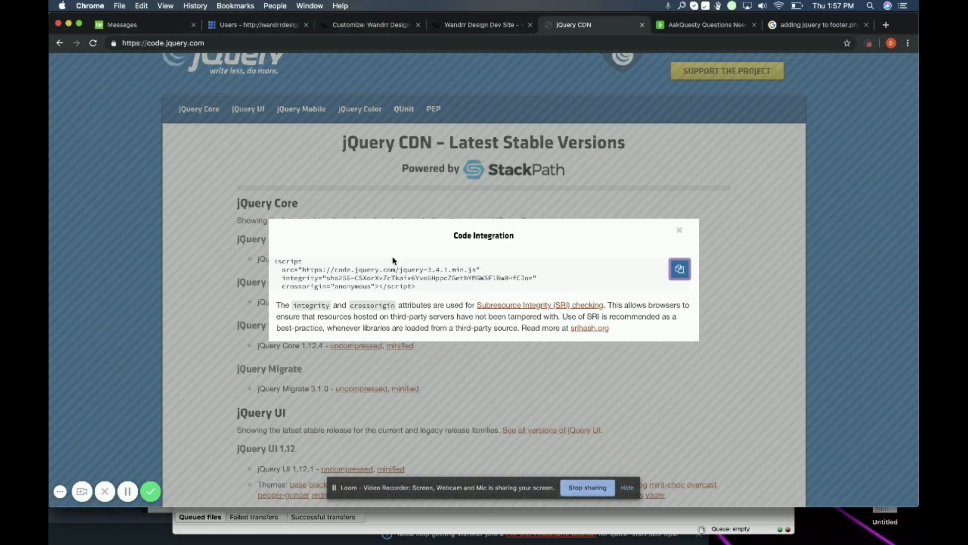
pyautogui.moveTo(679, 233)
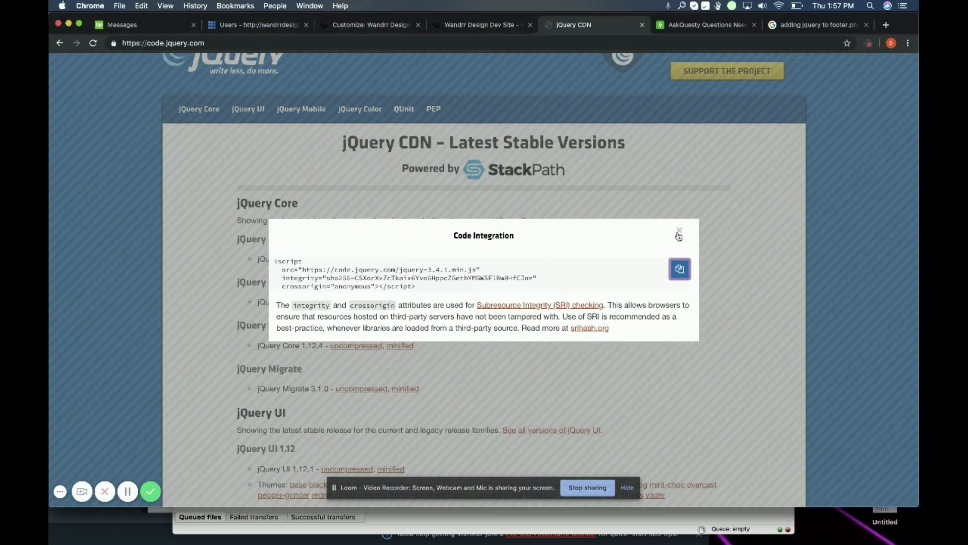
pyautogui.click(482, 24)
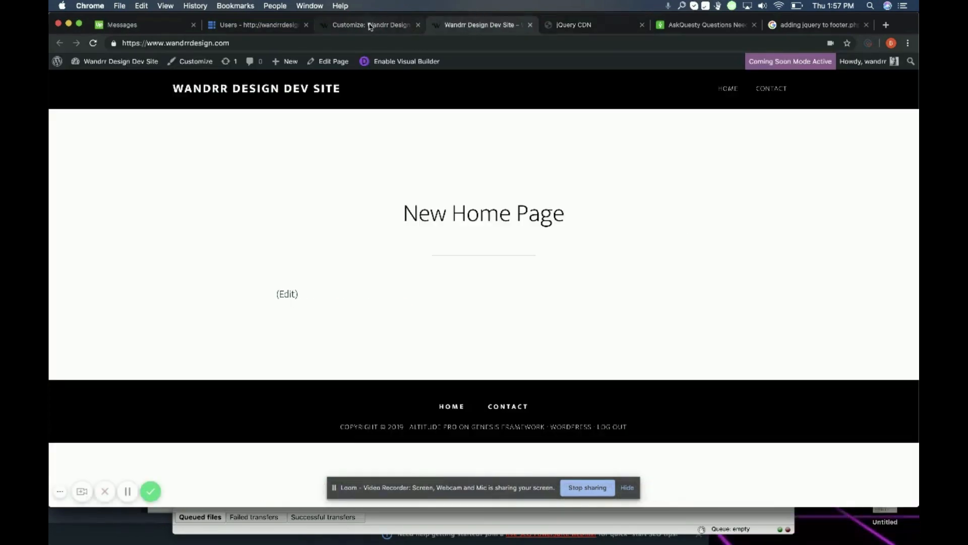
# Step: Switch to the Customizer and enter its Theme Settings panel
pyautogui.click(370, 24)
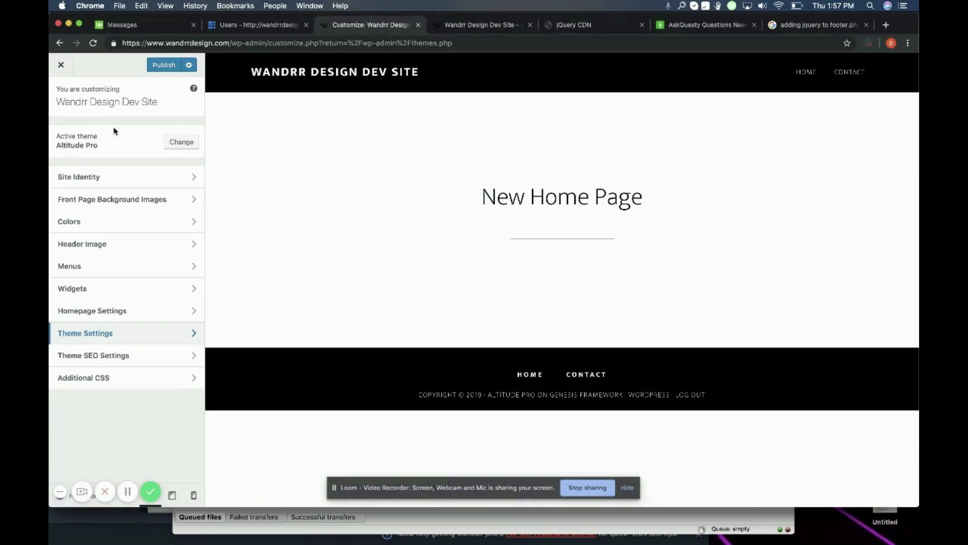
pyautogui.moveTo(128, 176)
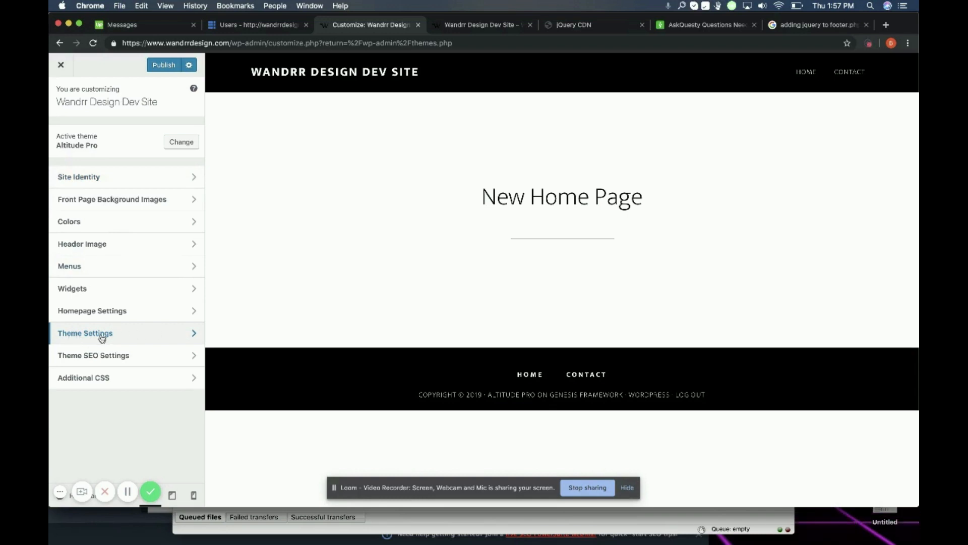
pyautogui.click(100, 333)
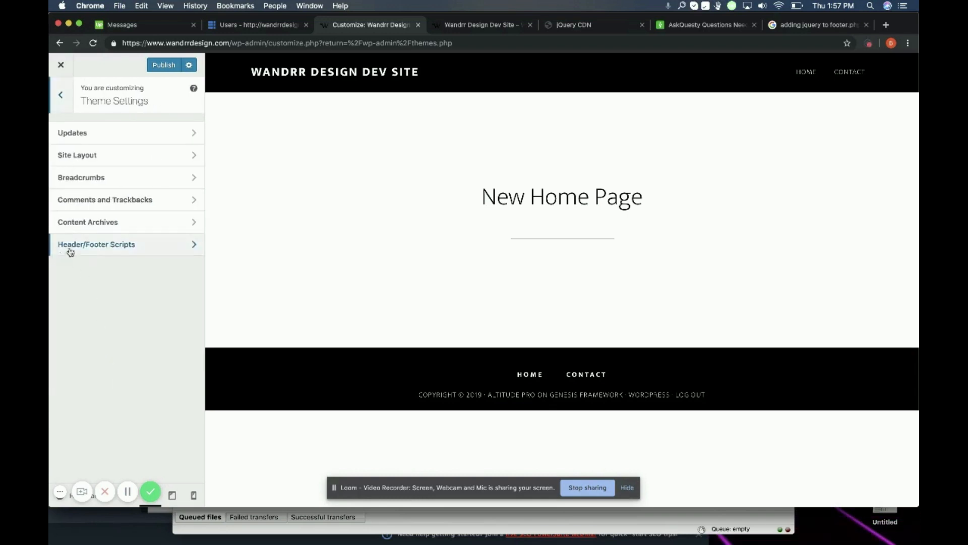
# Step: Paste the jQuery 3.4.1 script tag into Footer Scripts under Header/Footer Scripts
pyautogui.click(97, 244)
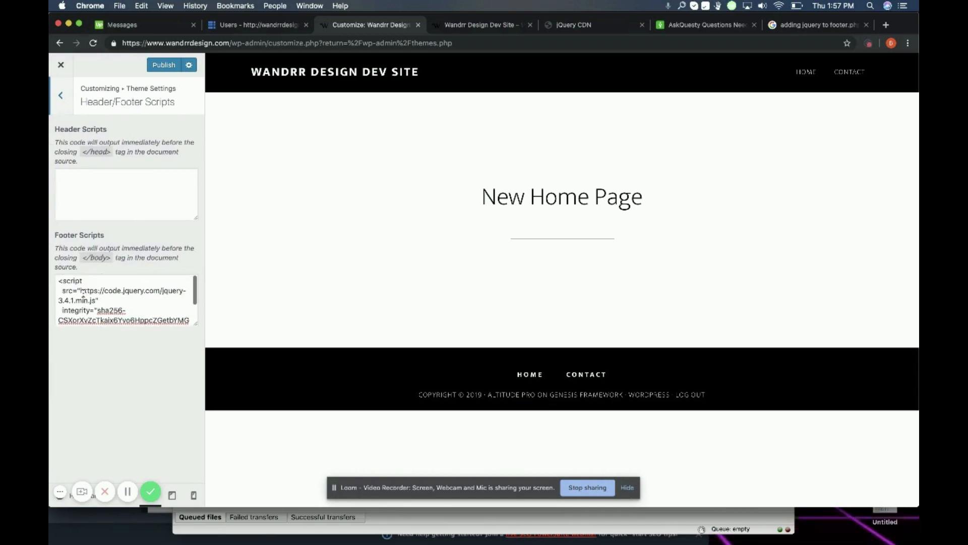
pyautogui.scroll(-3)
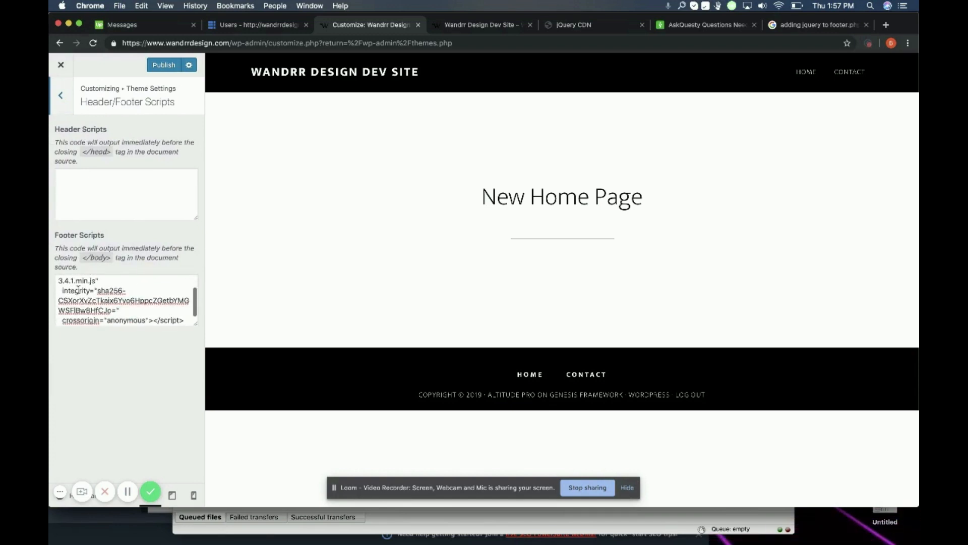